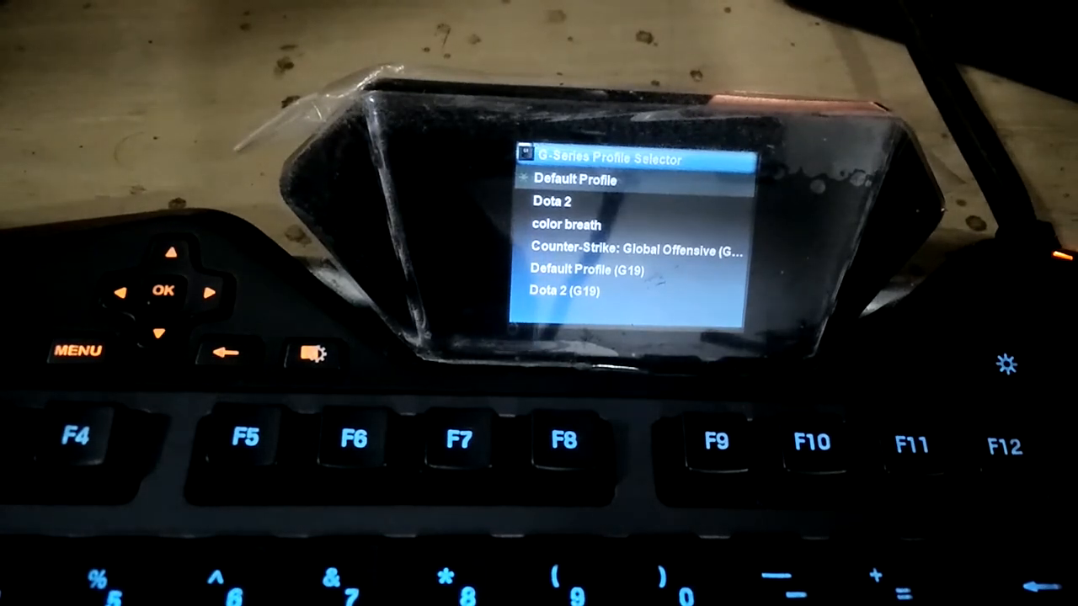
- Leave the Profile Selector and show the Switch to Program list on the LCD
{"action": "left_click", "coordinate": [312, 349]}
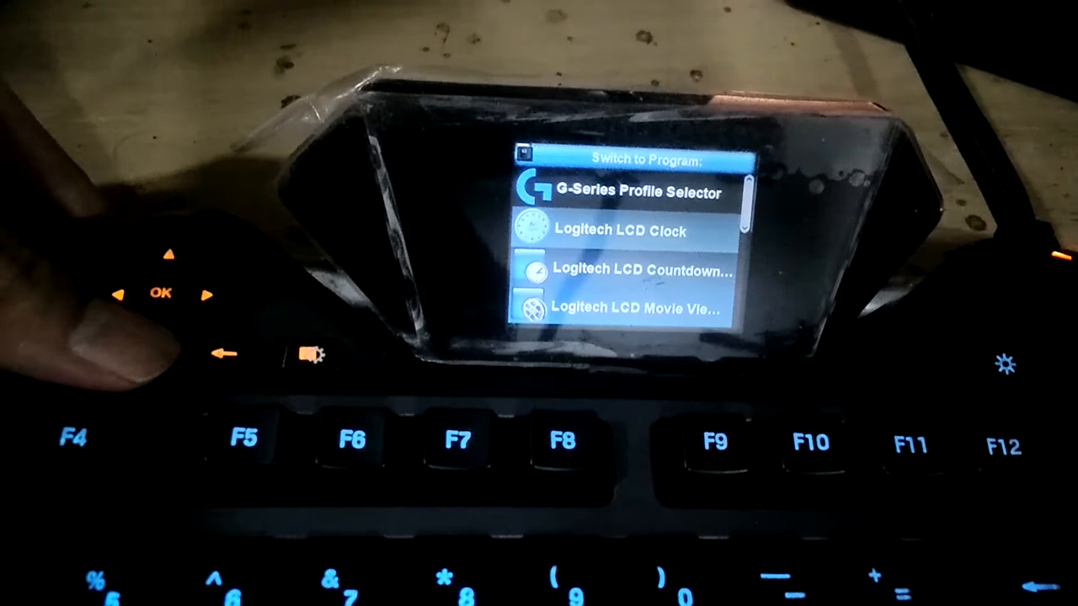
- Open Countdown Timer, return to the program list, then open the LCD RSS Reader
{"action": "left_click", "coordinate": [175, 330]}
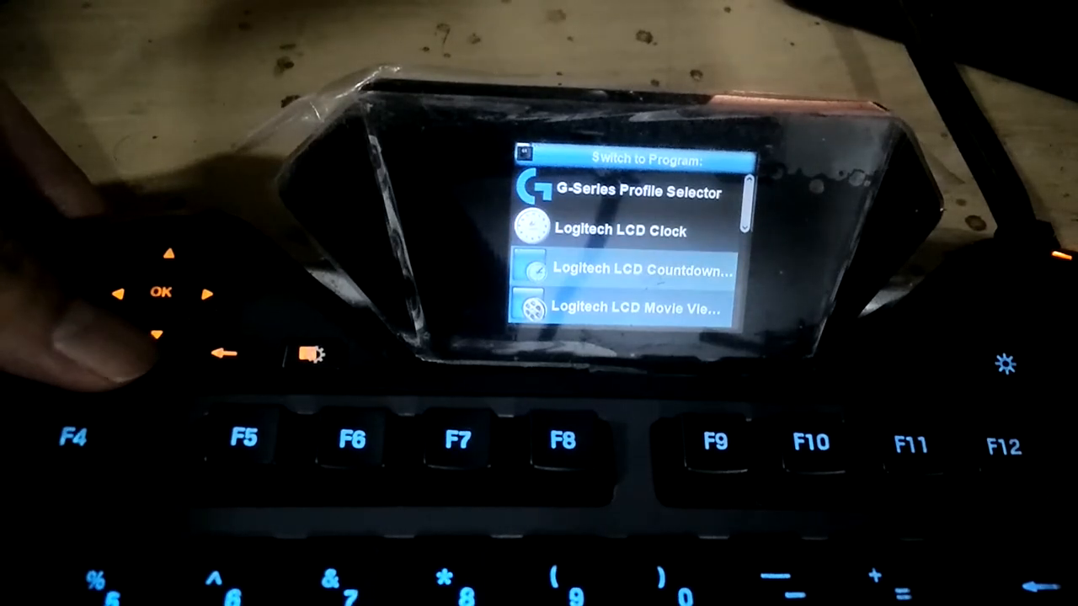
{"action": "left_click", "coordinate": [161, 293]}
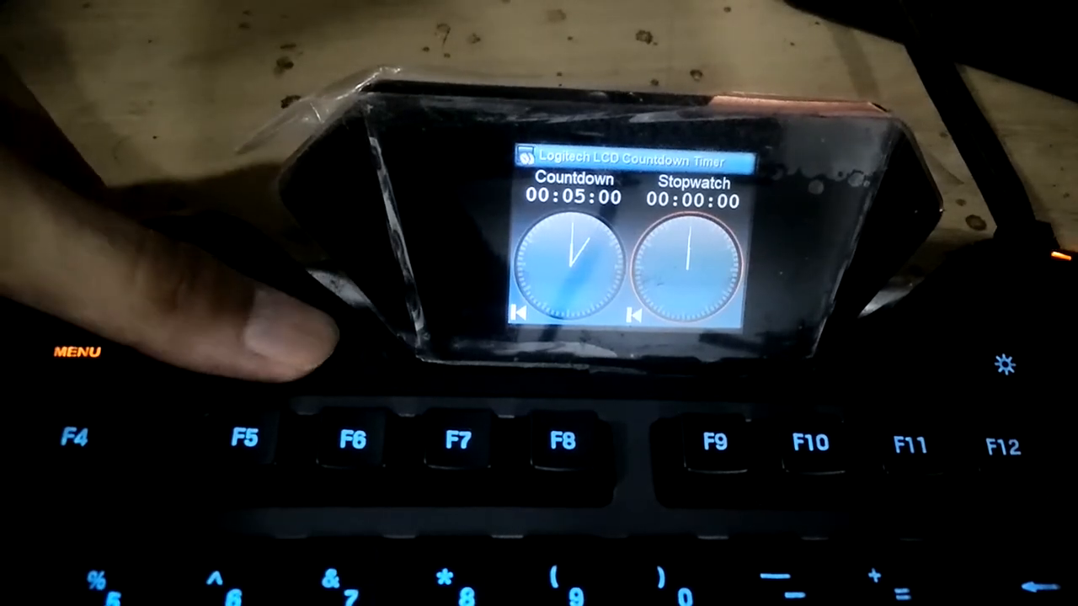
{"action": "left_click", "coordinate": [76, 352]}
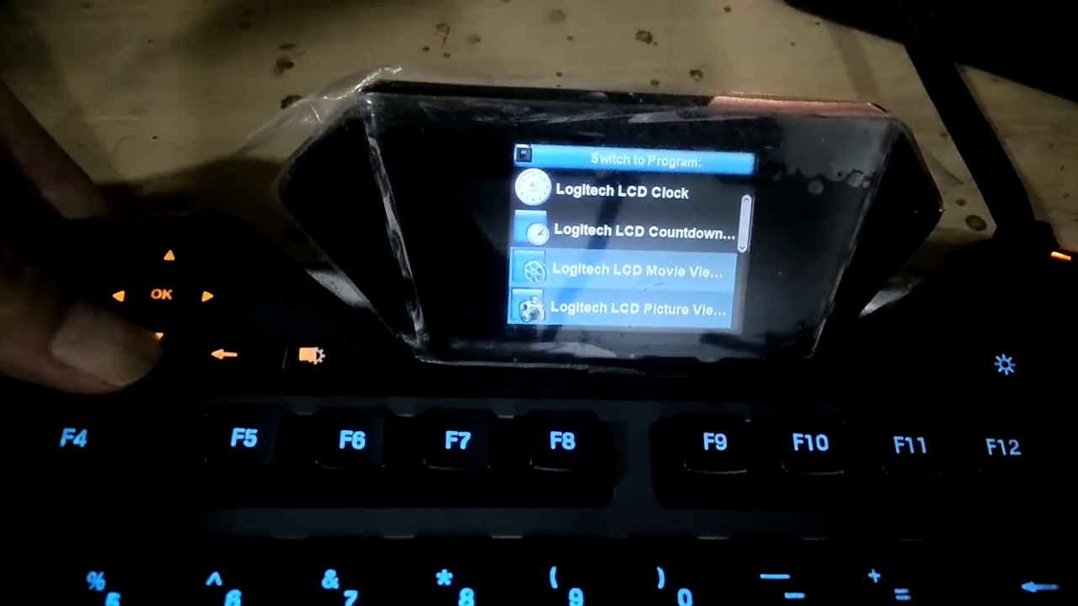
{"action": "left_click", "coordinate": [172, 256]}
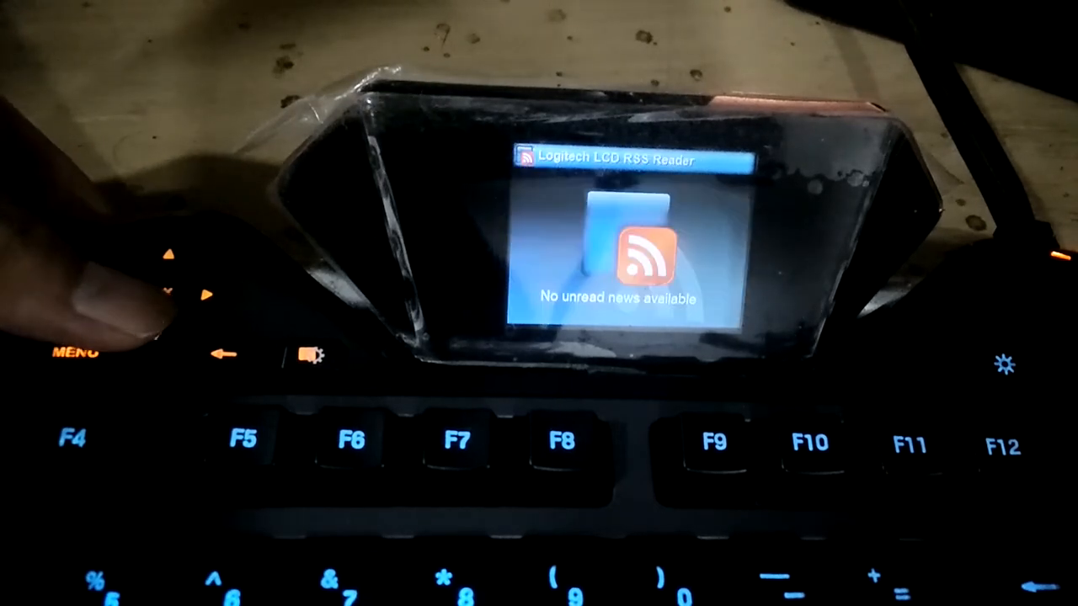
{"action": "left_click", "coordinate": [74, 352]}
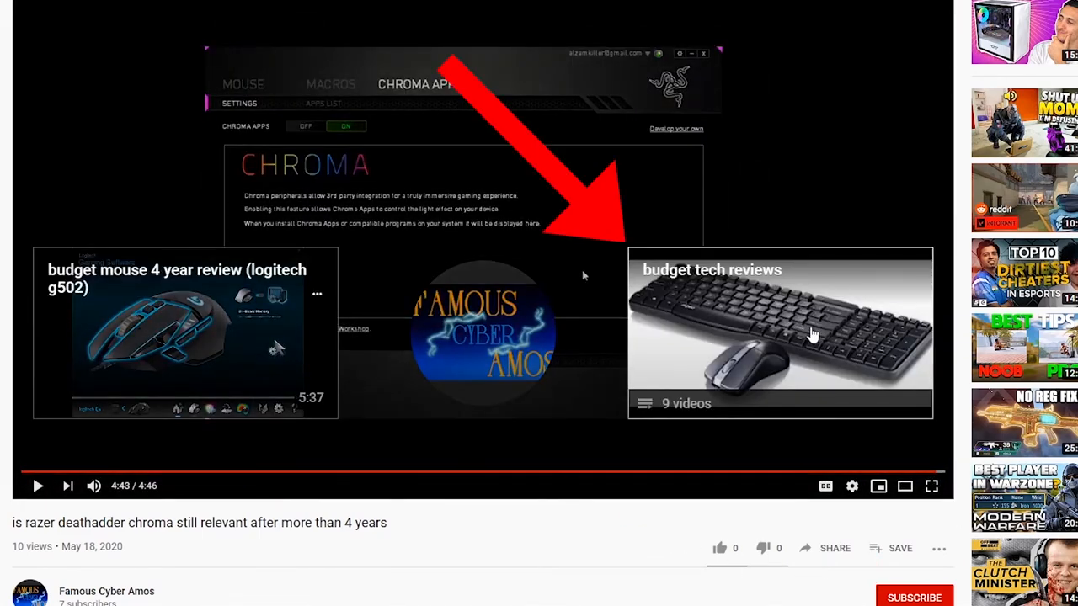
- Start playing the 'budget tech reviews' playlist from the end screen
{"action": "left_click", "coordinate": [778, 328]}
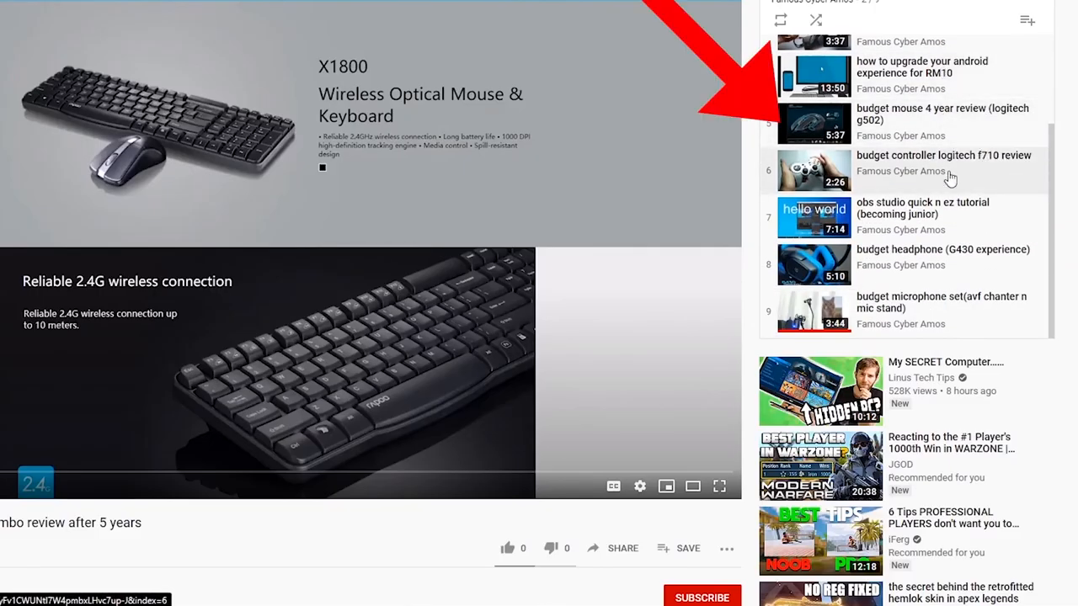
{"action": "mouse_move", "coordinate": [923, 206]}
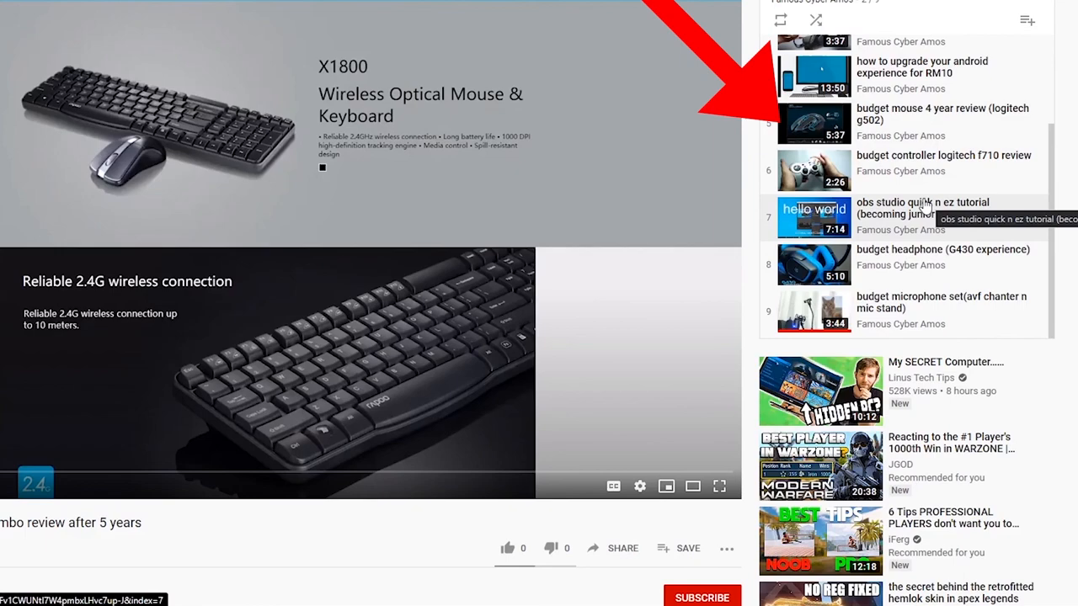